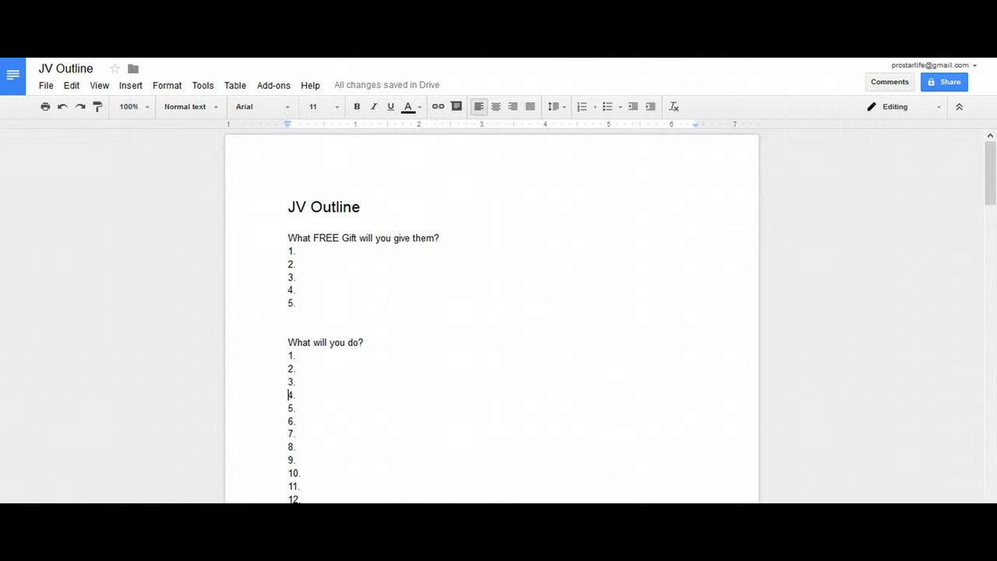
pyautogui.moveTo(749, 205)
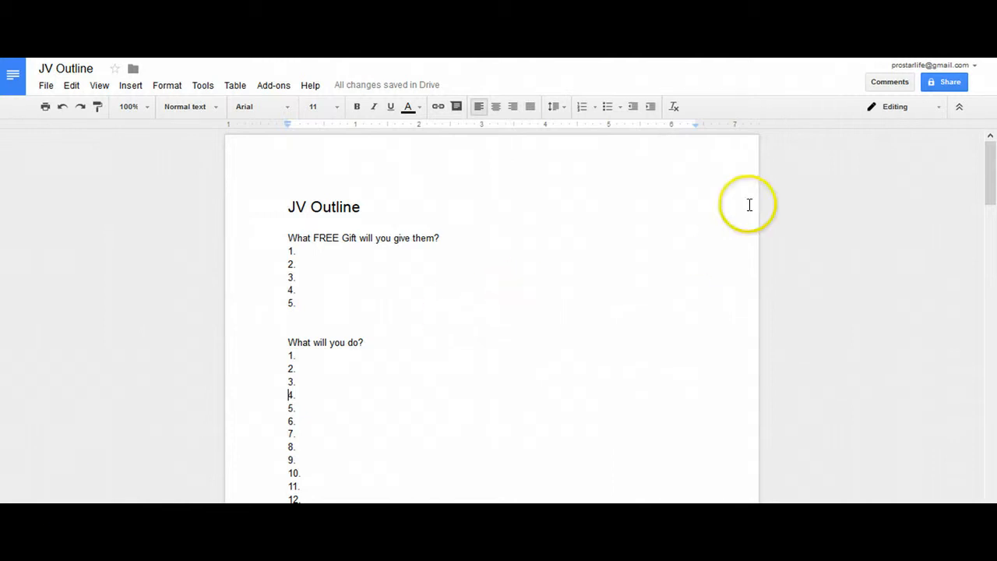
pyautogui.scroll(-3)
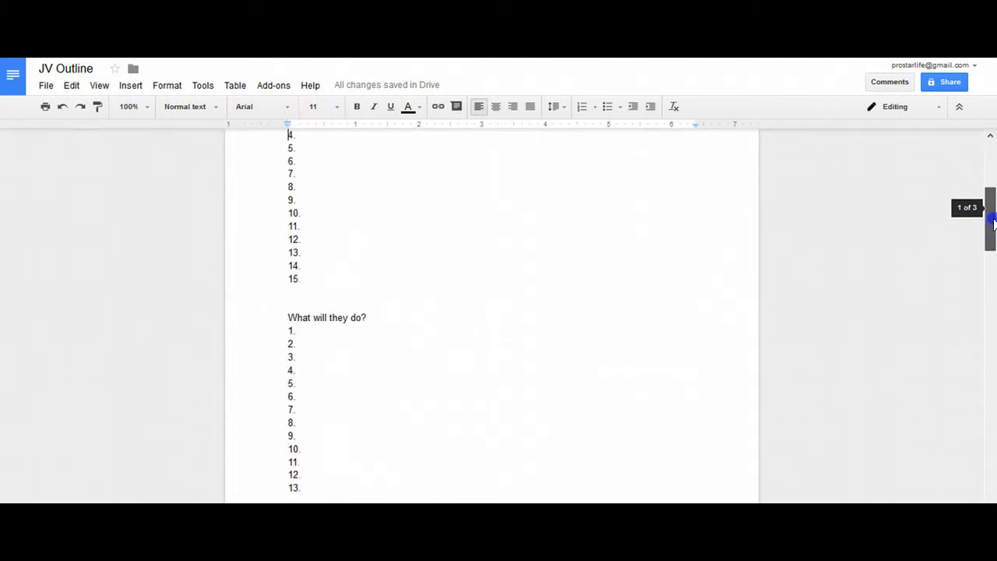
pyautogui.scroll(-3)
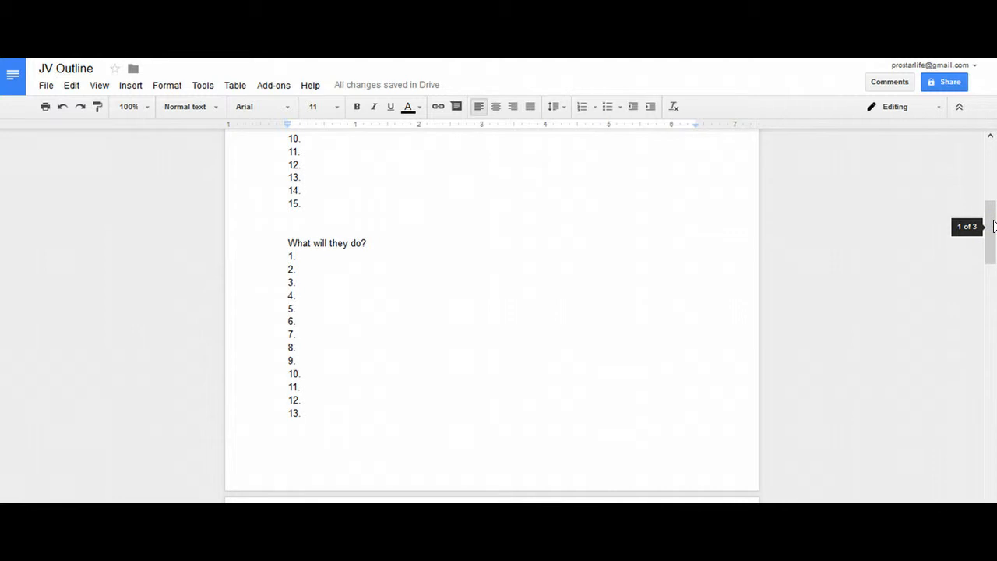